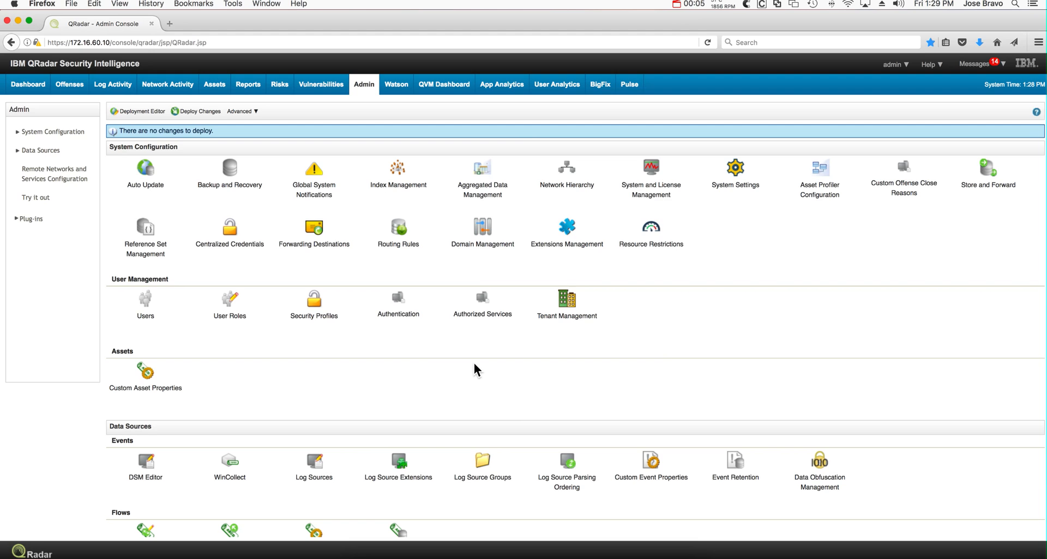
- Bring up the BigFix scanner's settings from the VA Scanners list (host 172.16.60.180, port 8080)
{"action": "scroll", "scroll_direction": "down", "scroll_amount": 3}
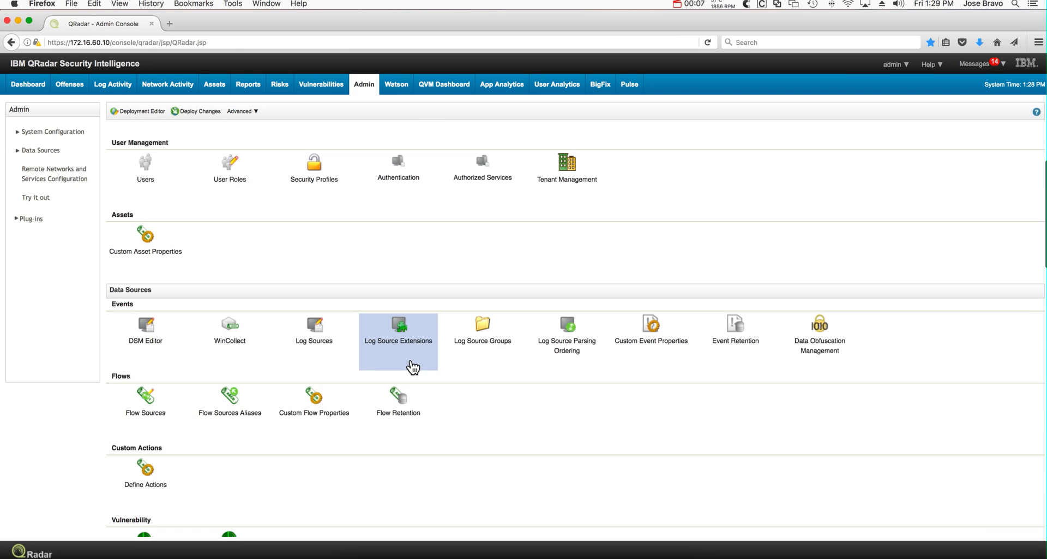
{"action": "scroll", "scroll_direction": "down", "scroll_amount": 3}
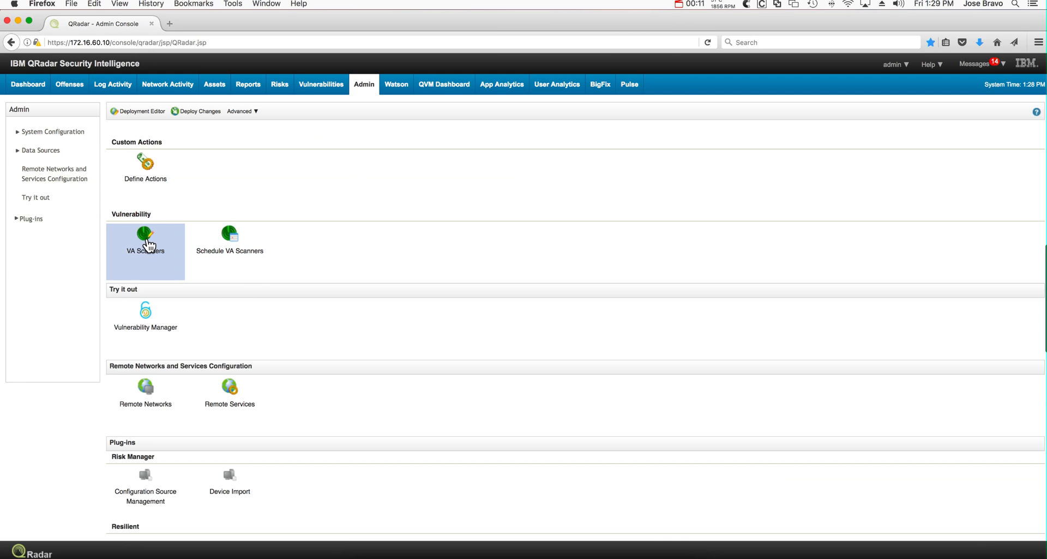
{"action": "left_click", "coordinate": [145, 236]}
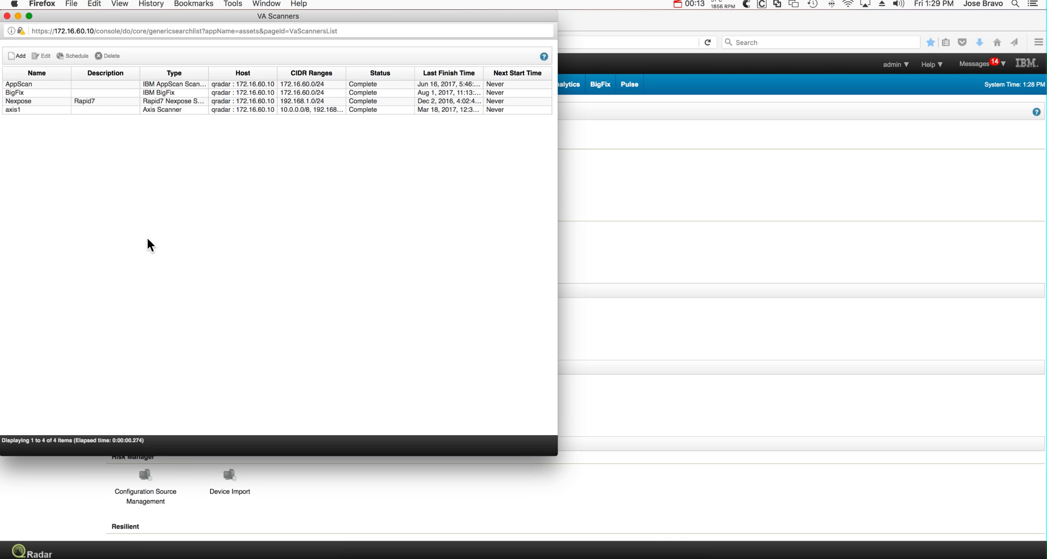
{"action": "mouse_move", "coordinate": [50, 104]}
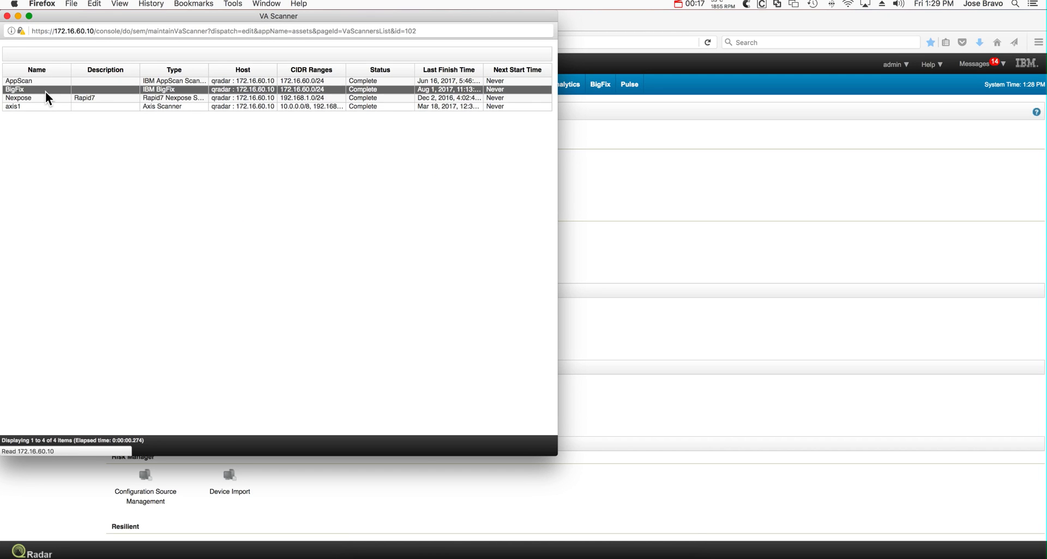
{"action": "double_click", "coordinate": [22, 91]}
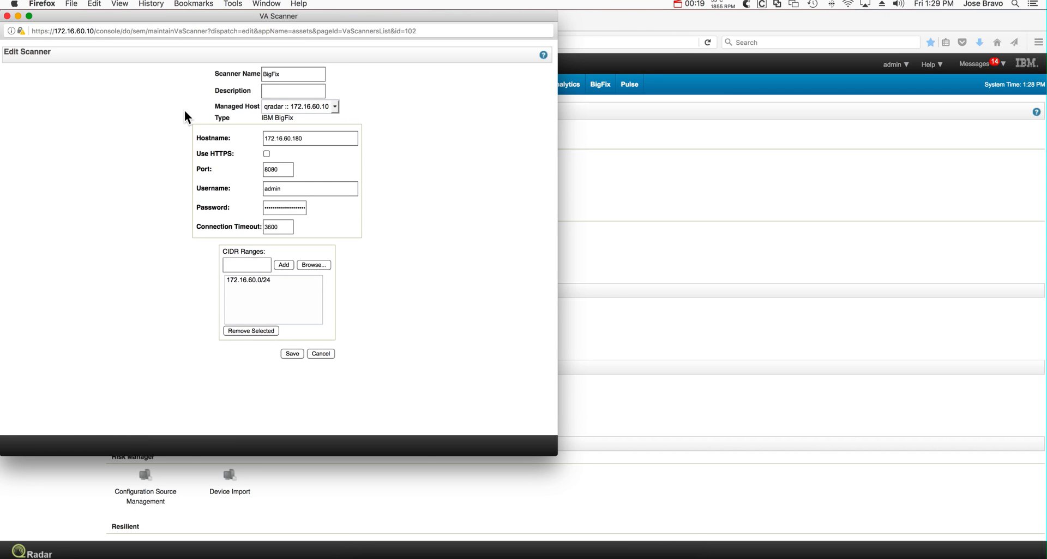
{"action": "mouse_move", "coordinate": [366, 297]}
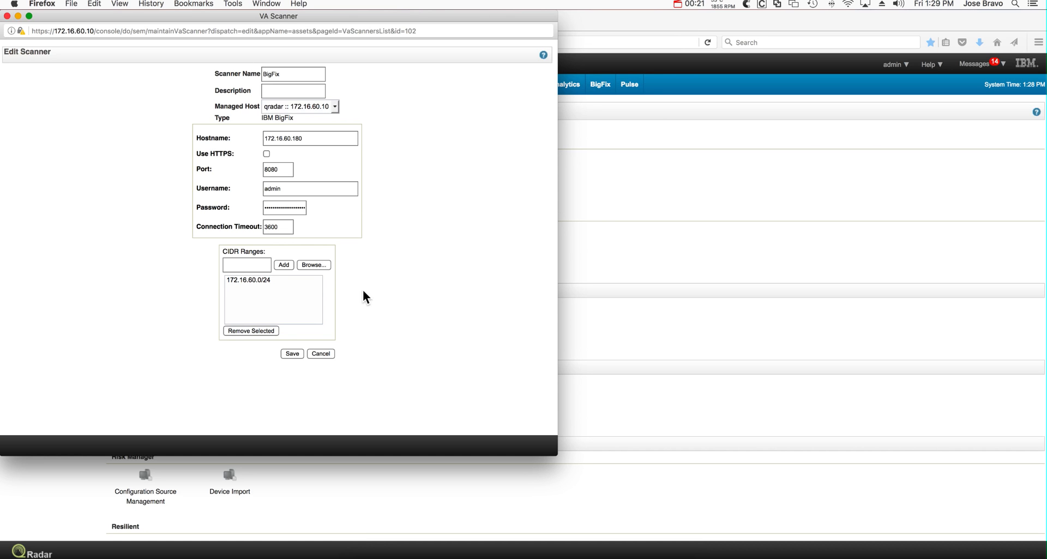
{"action": "mouse_move", "coordinate": [389, 223]}
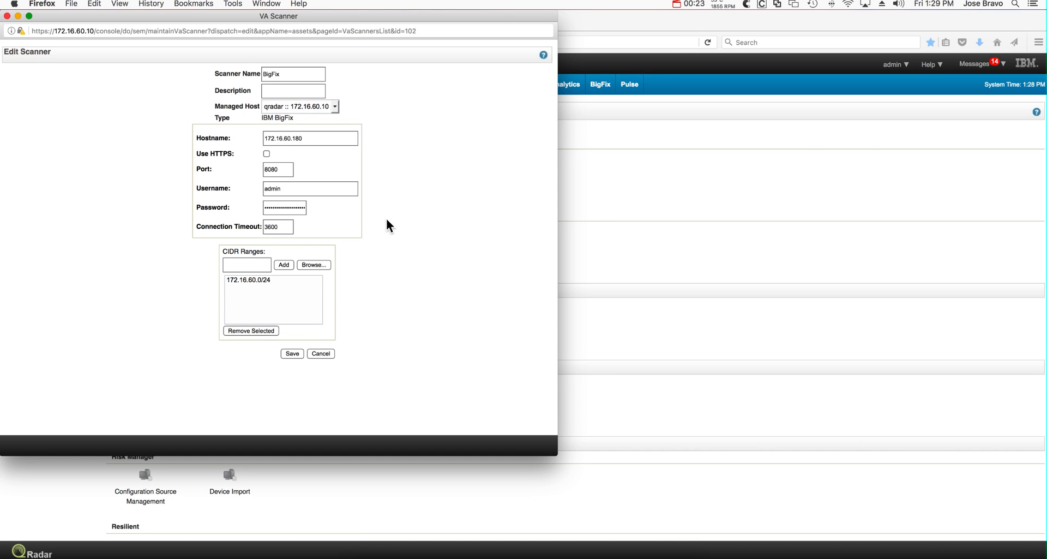
{"action": "mouse_move", "coordinate": [323, 220]}
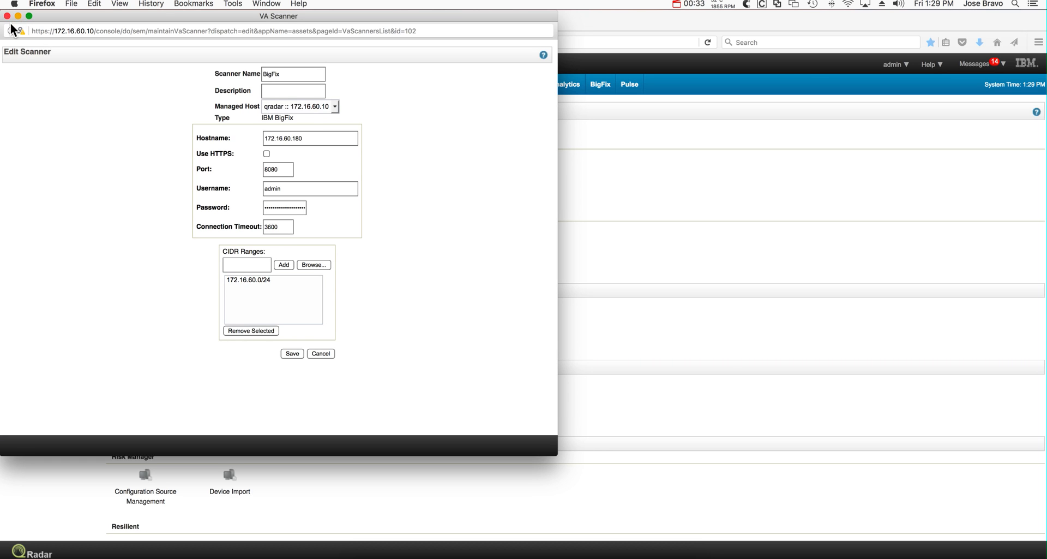
- Dismiss the BigFix scanner window and go to Schedule VA Scanners in the Admin tab
{"action": "left_click", "coordinate": [293, 354]}
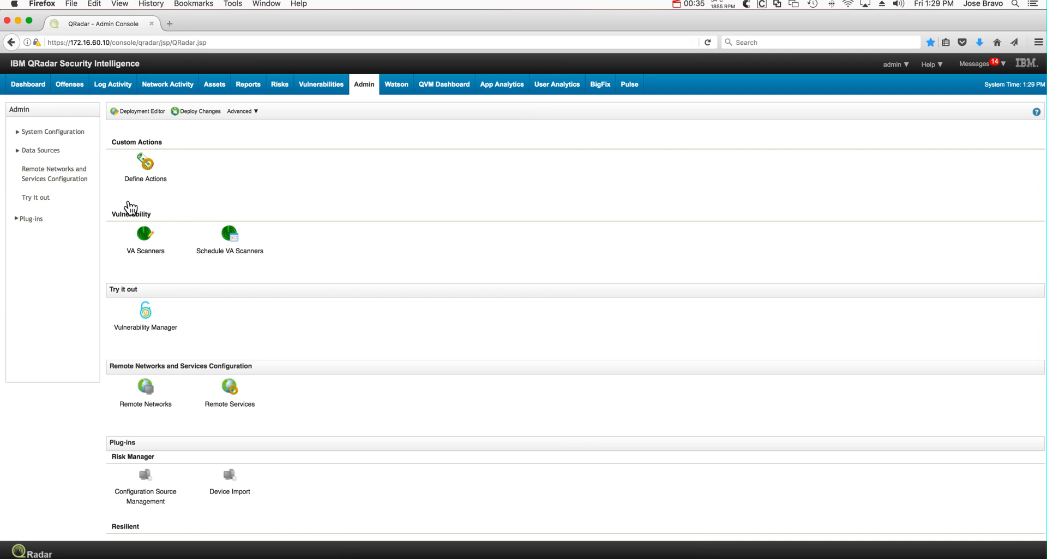
{"action": "left_click", "coordinate": [229, 236]}
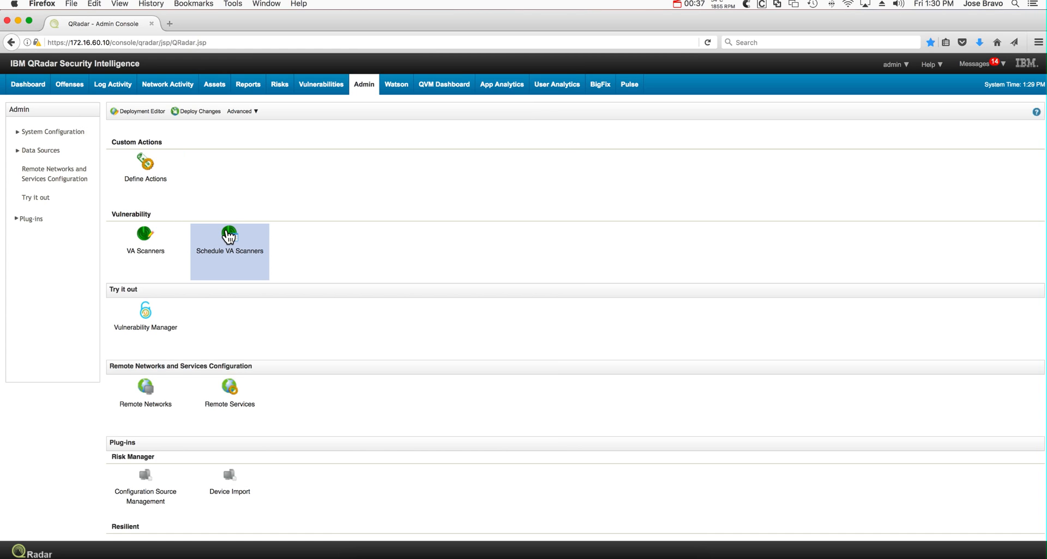
{"action": "mouse_move", "coordinate": [335, 265]}
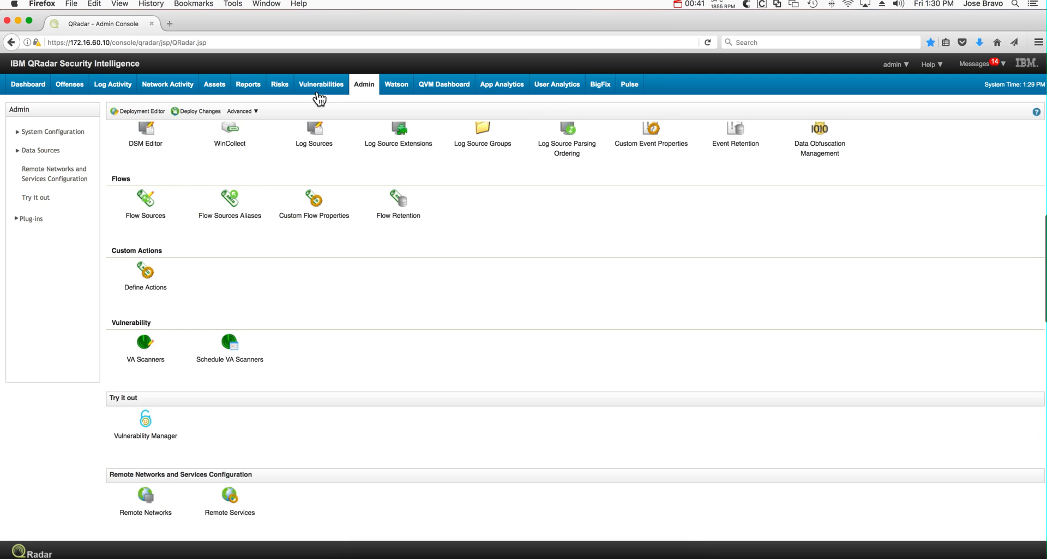
- Switch to the Vulnerabilities tab to list IBM BigFix findings with CVE ids and risk scores
{"action": "left_click", "coordinate": [321, 84]}
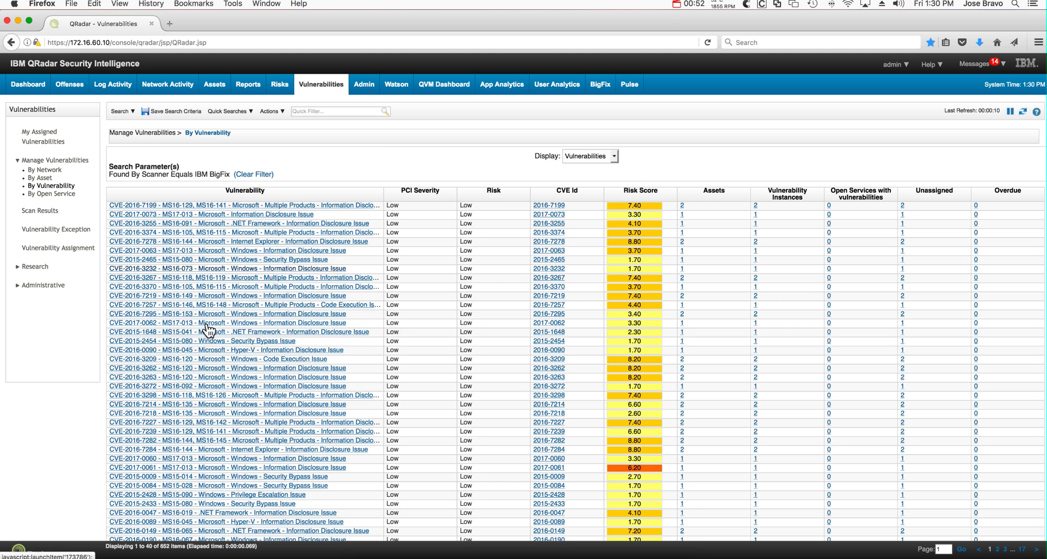
{"action": "mouse_move", "coordinate": [166, 552]}
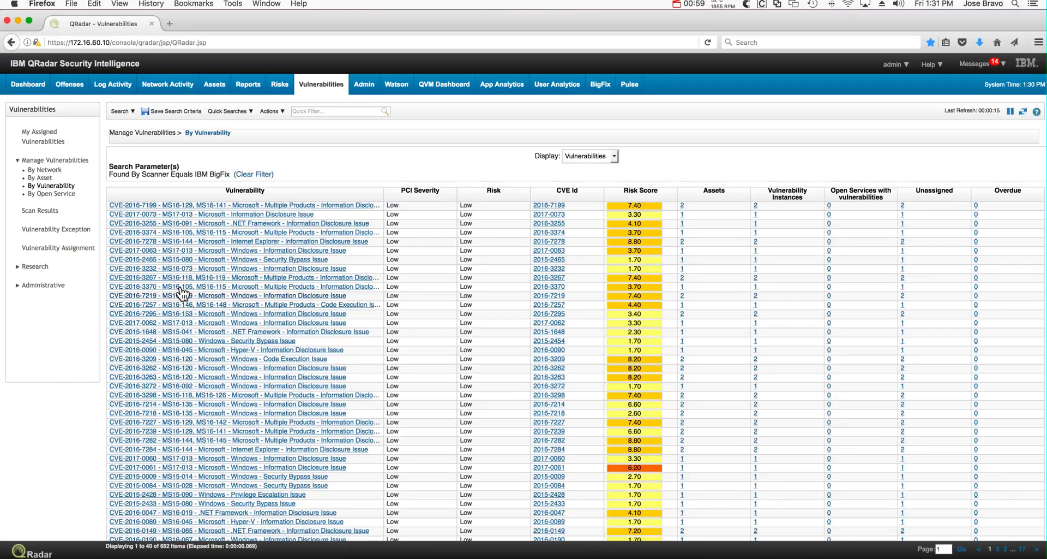
{"action": "mouse_move", "coordinate": [309, 222]}
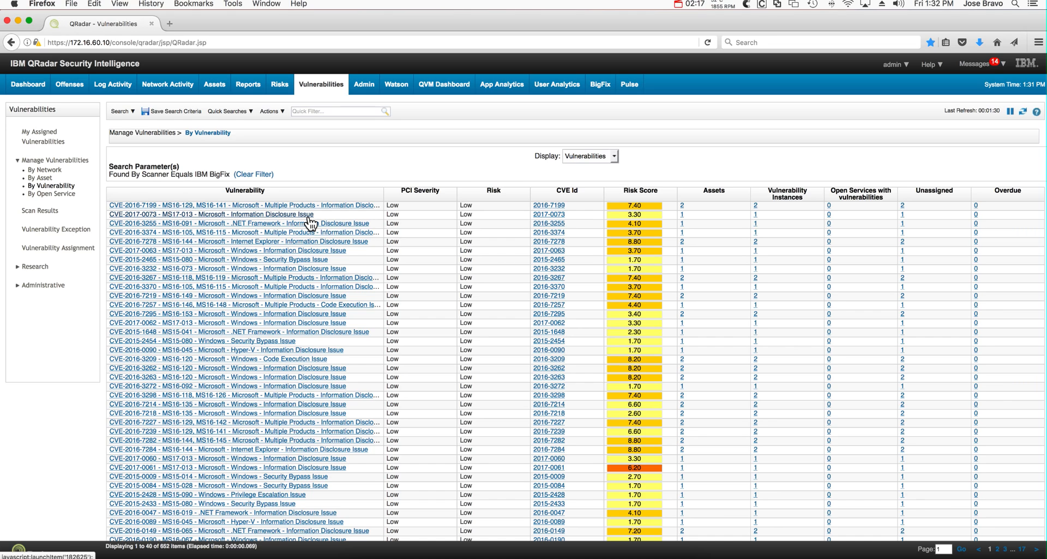
- From All Offenses, request BigFix Endpoint Information for offense source 172.16.60.203
{"action": "left_click", "coordinate": [70, 84]}
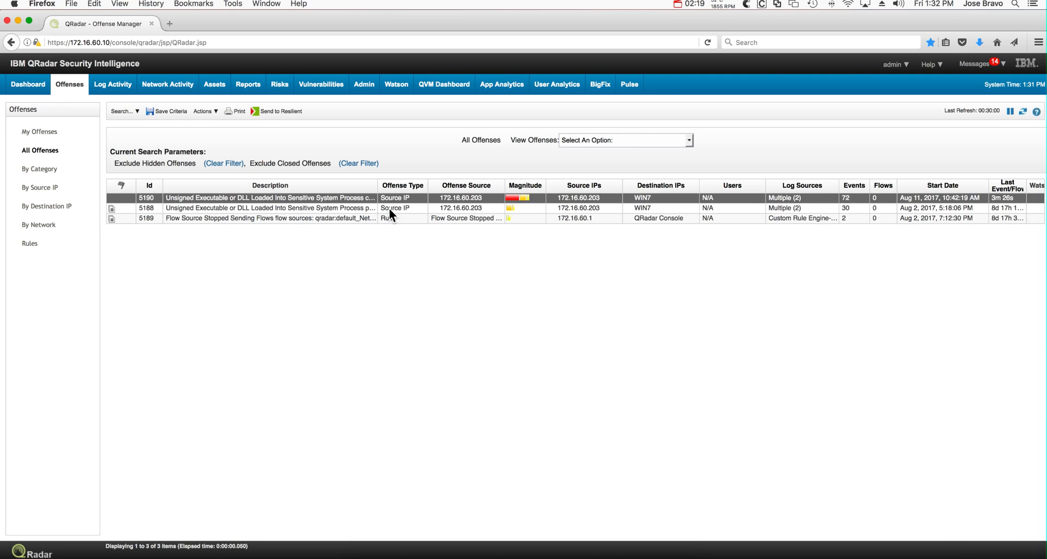
{"action": "mouse_move", "coordinate": [468, 206]}
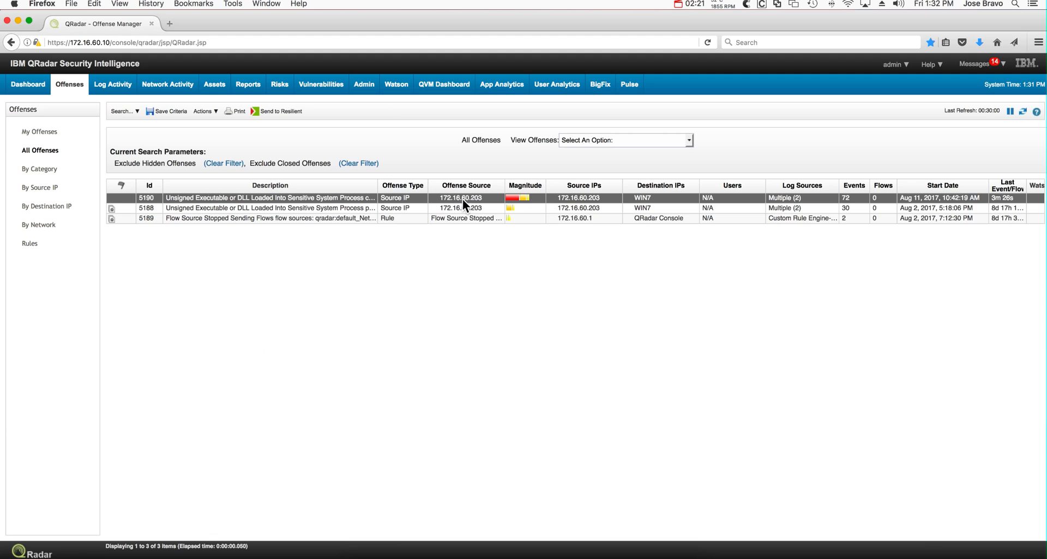
{"action": "mouse_move", "coordinate": [465, 202]}
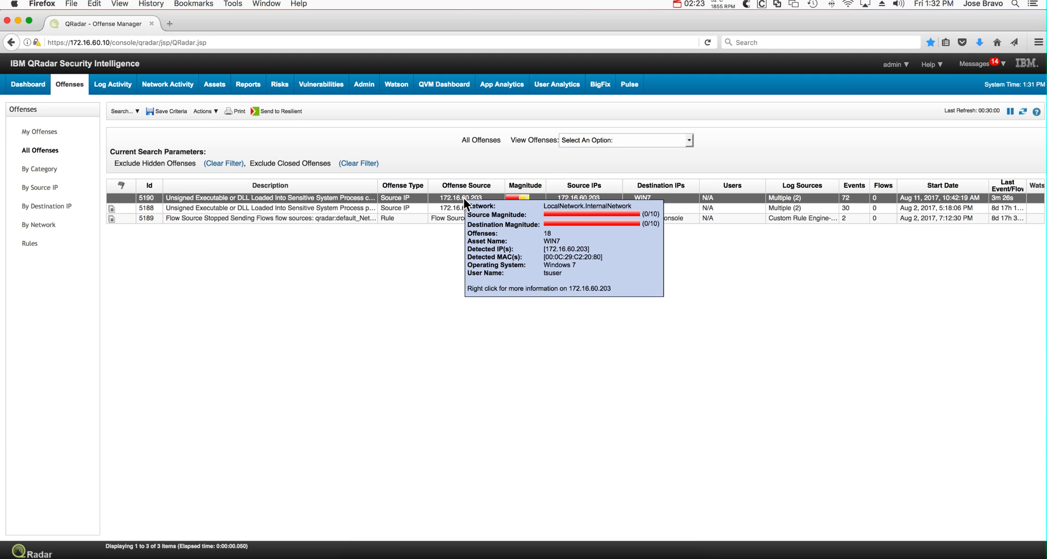
{"action": "right_click", "coordinate": [469, 197]}
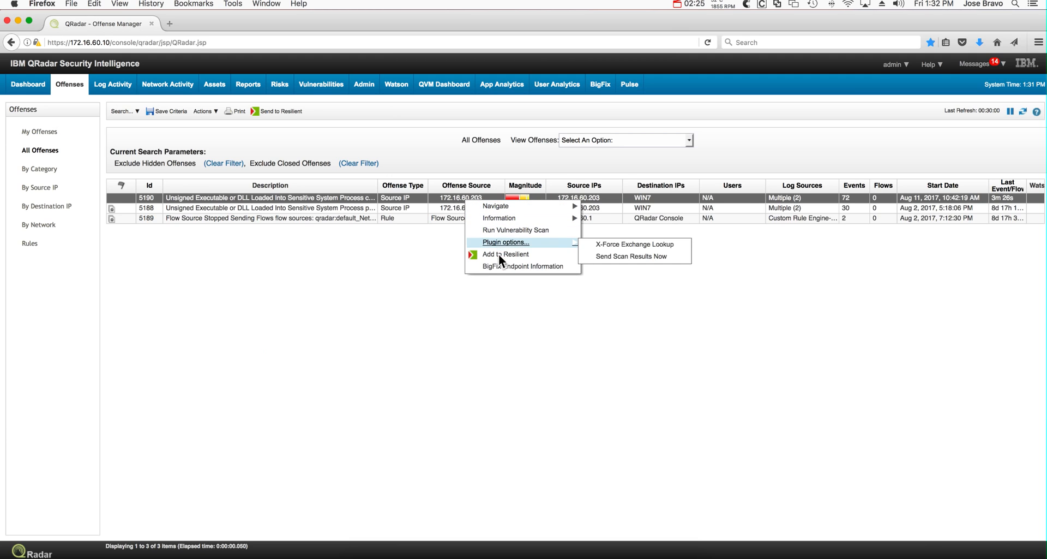
{"action": "mouse_move", "coordinate": [522, 266]}
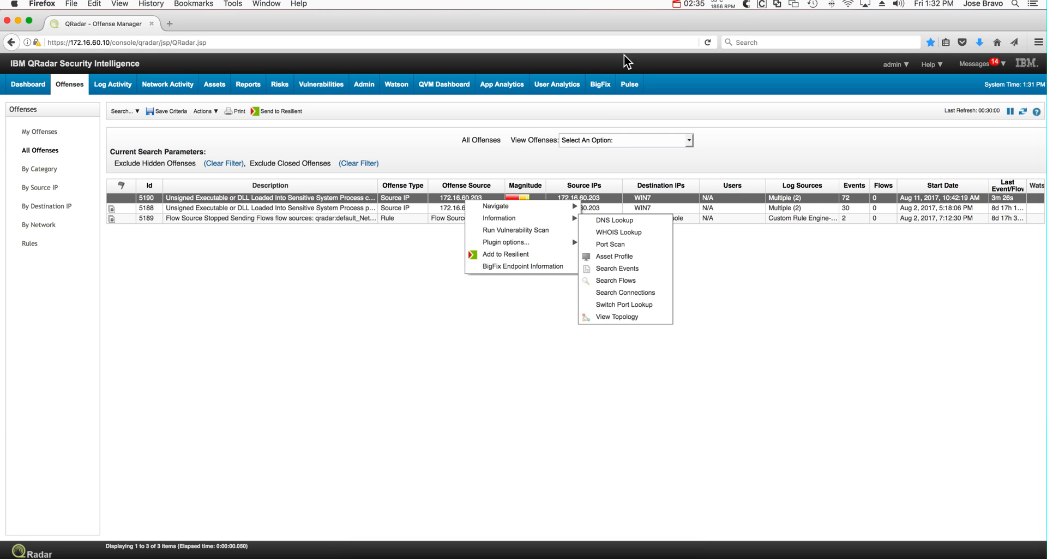
{"action": "mouse_move", "coordinate": [530, 270]}
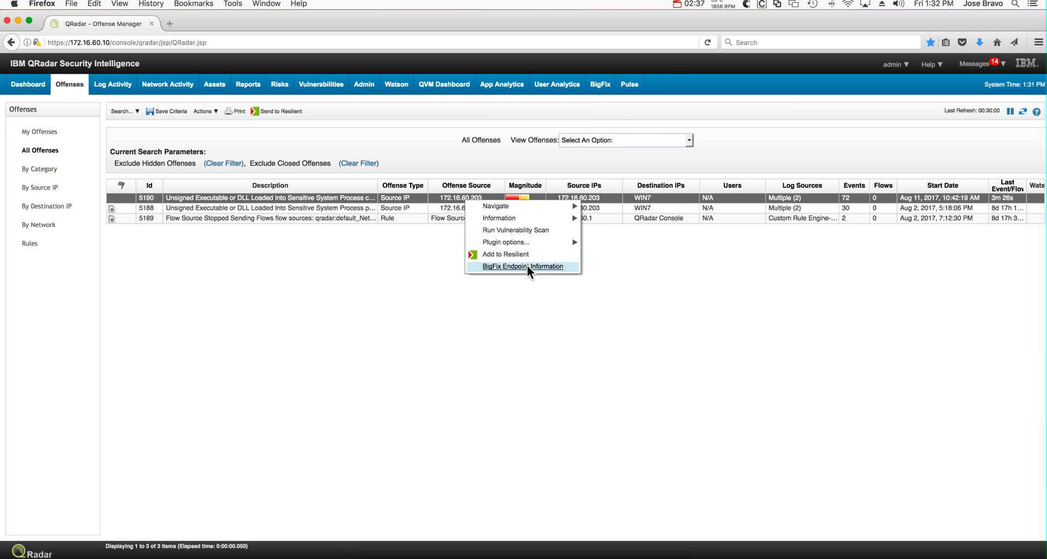
{"action": "left_click", "coordinate": [521, 266]}
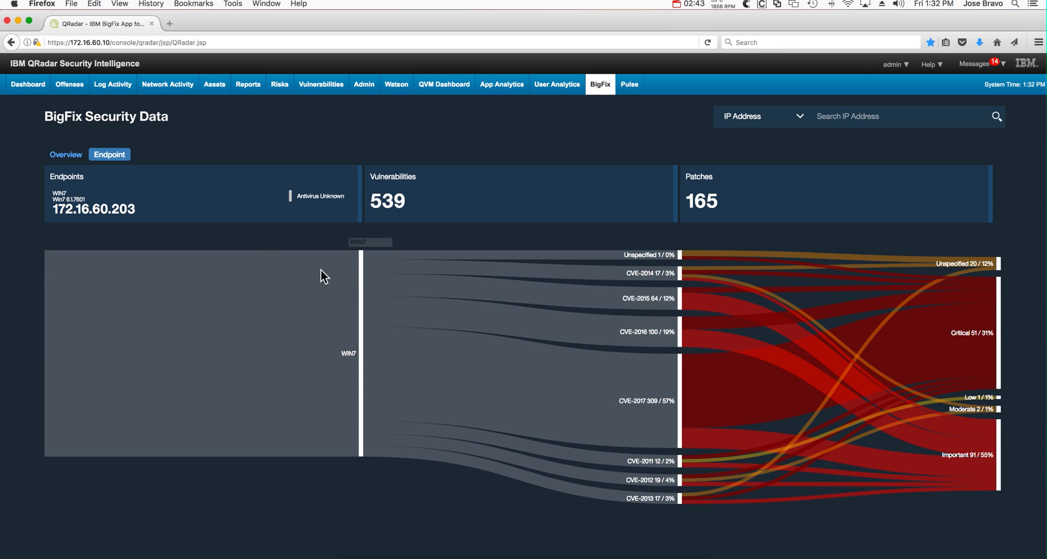
{"action": "mouse_move", "coordinate": [347, 356]}
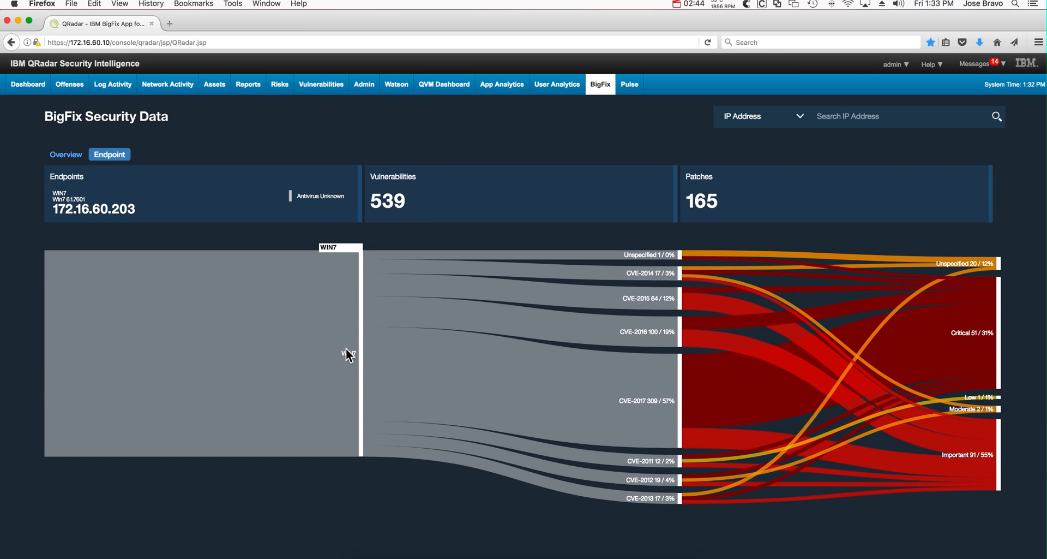
- Show the Patches list for the WIN7 endpoint with severity, KB source IDs and CVEs
{"action": "scroll", "scroll_direction": "down", "scroll_amount": 3}
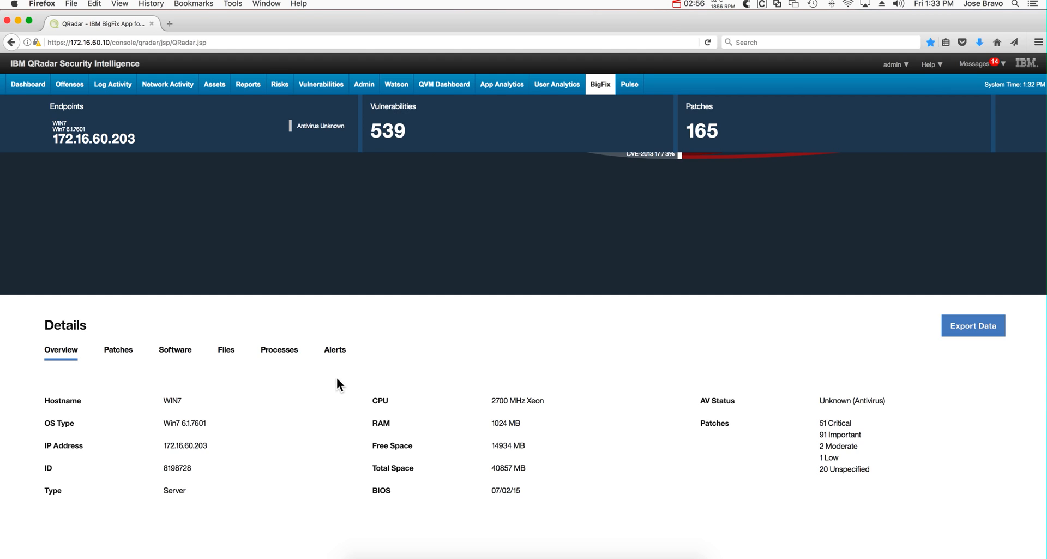
{"action": "mouse_move", "coordinate": [253, 422]}
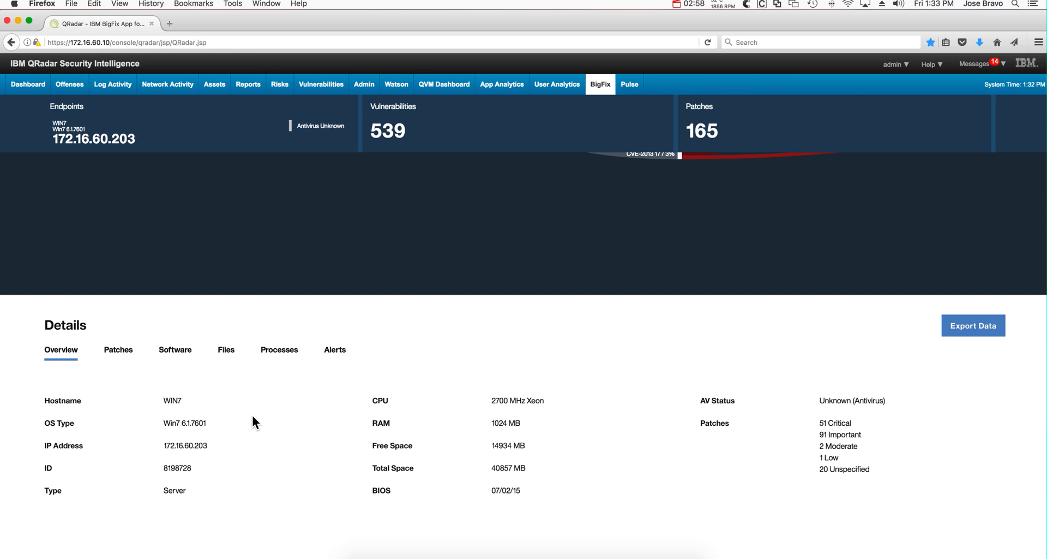
{"action": "mouse_move", "coordinate": [211, 461]}
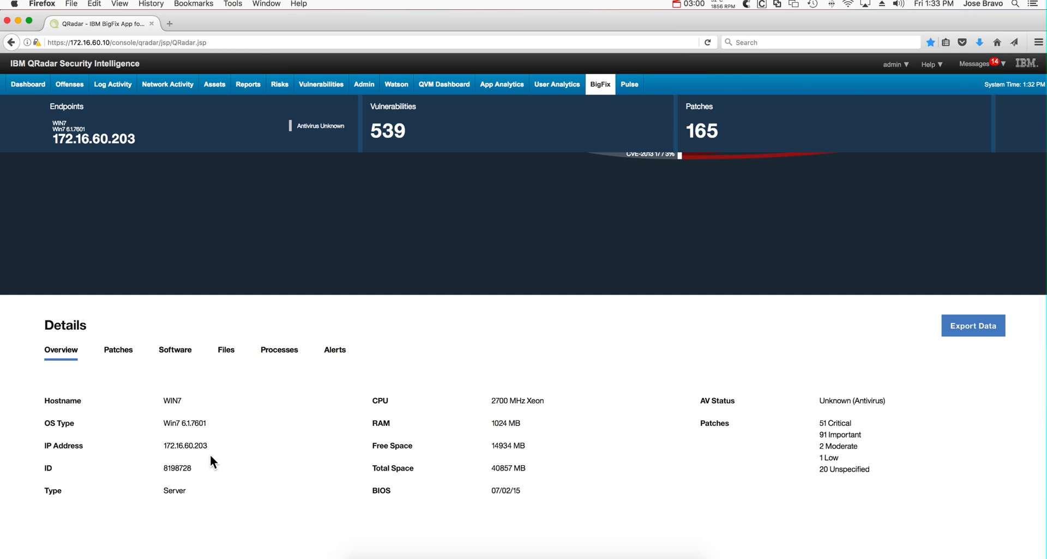
{"action": "mouse_move", "coordinate": [432, 488]}
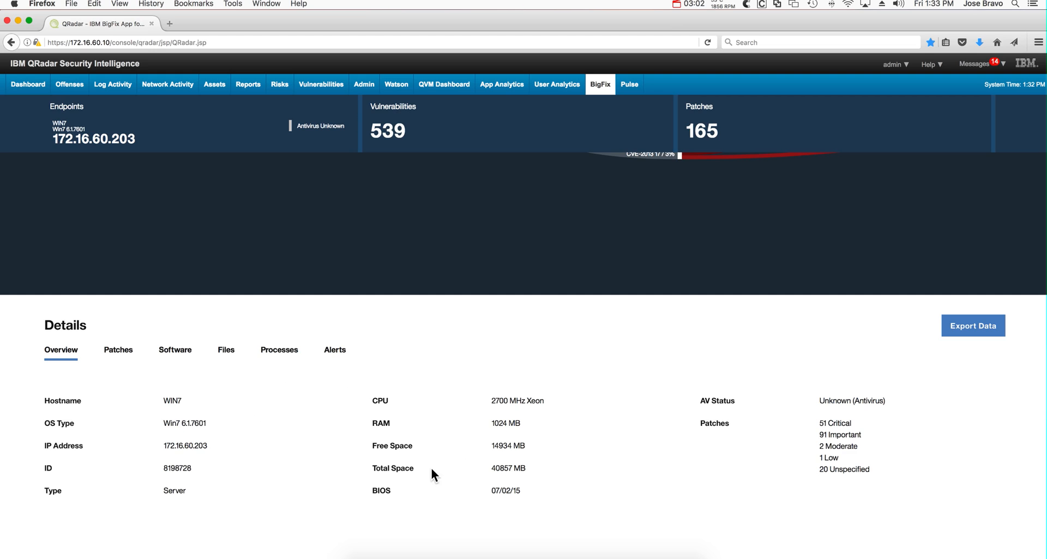
{"action": "mouse_move", "coordinate": [473, 452]}
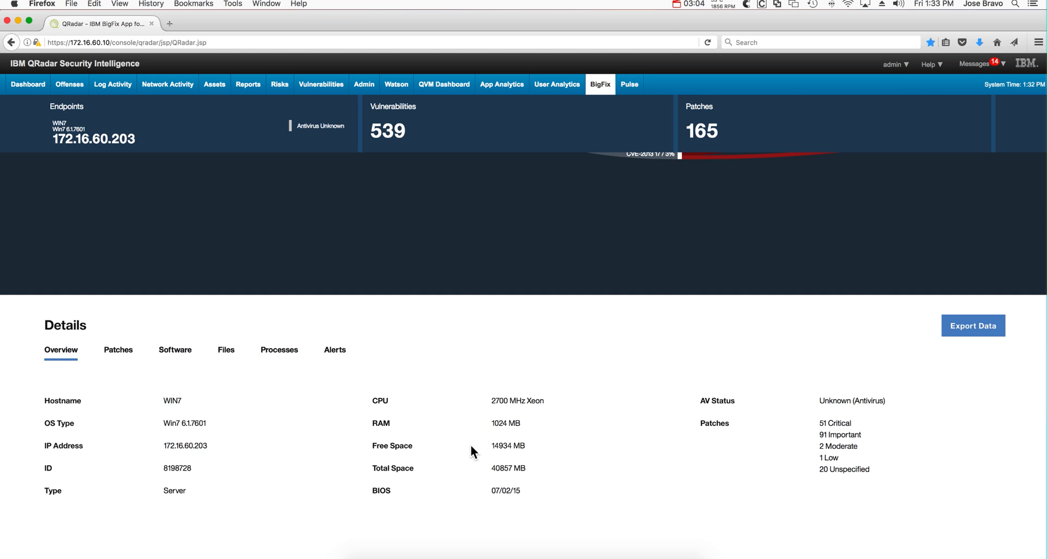
{"action": "mouse_move", "coordinate": [375, 427]}
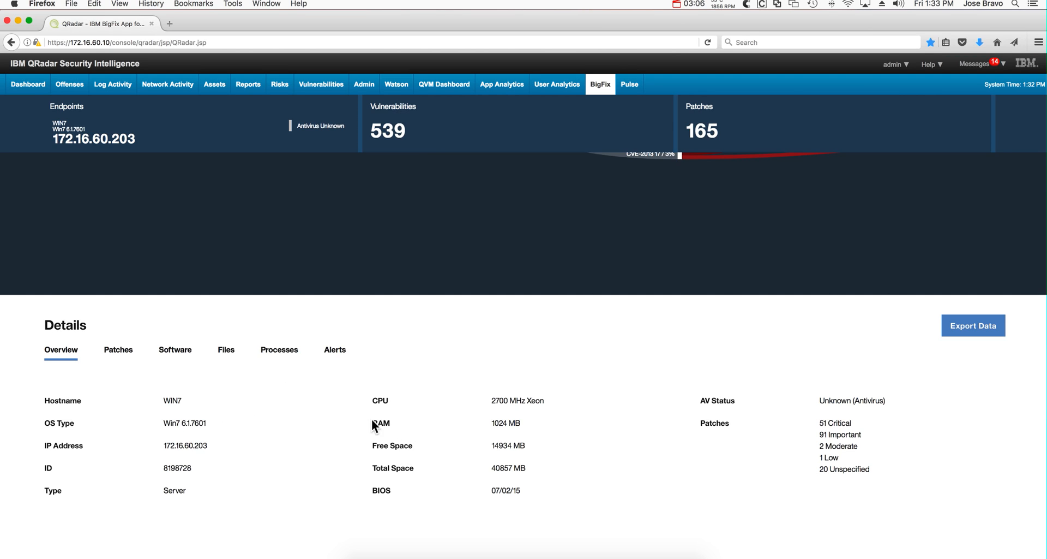
{"action": "mouse_move", "coordinate": [225, 395]}
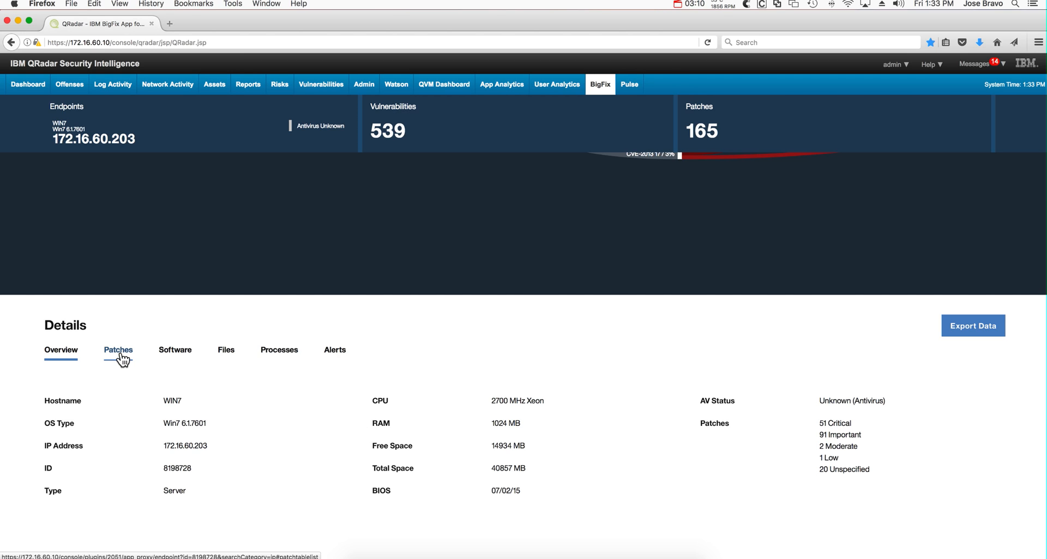
{"action": "left_click", "coordinate": [118, 350]}
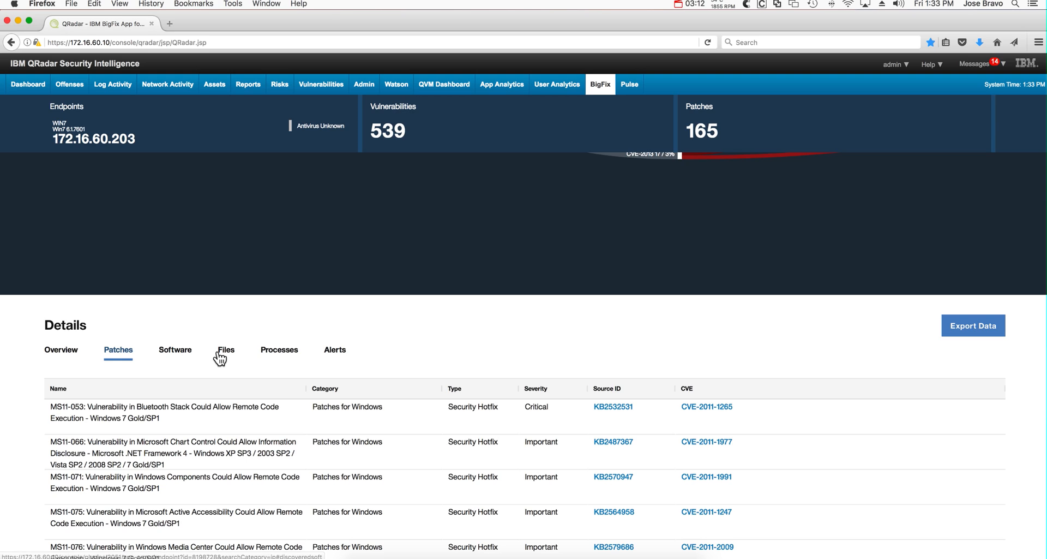
- Show WIN7's files discovered in the last 30 days, including calc.exe in Downloads, with hashes
{"action": "left_click", "coordinate": [225, 350]}
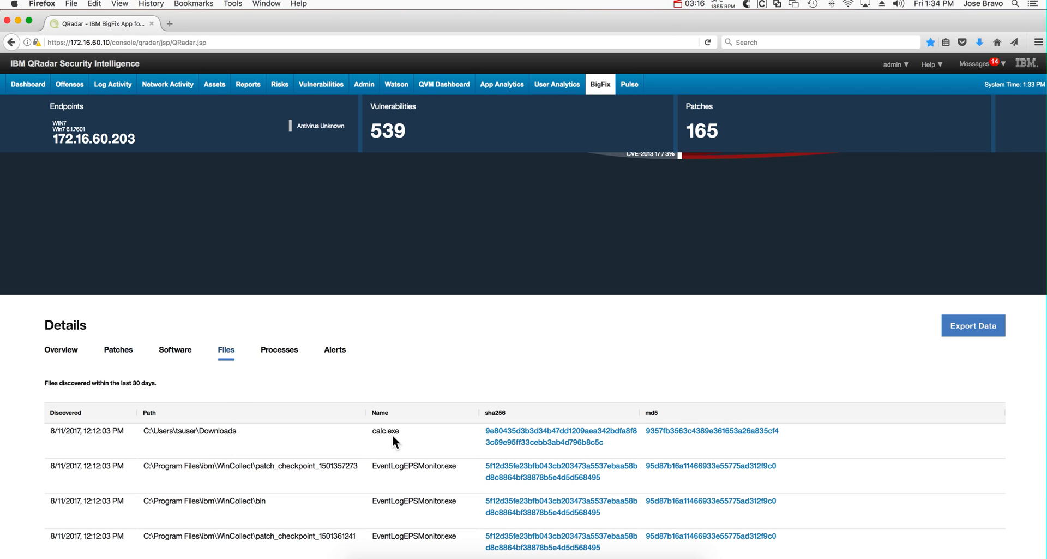
{"action": "mouse_move", "coordinate": [406, 450]}
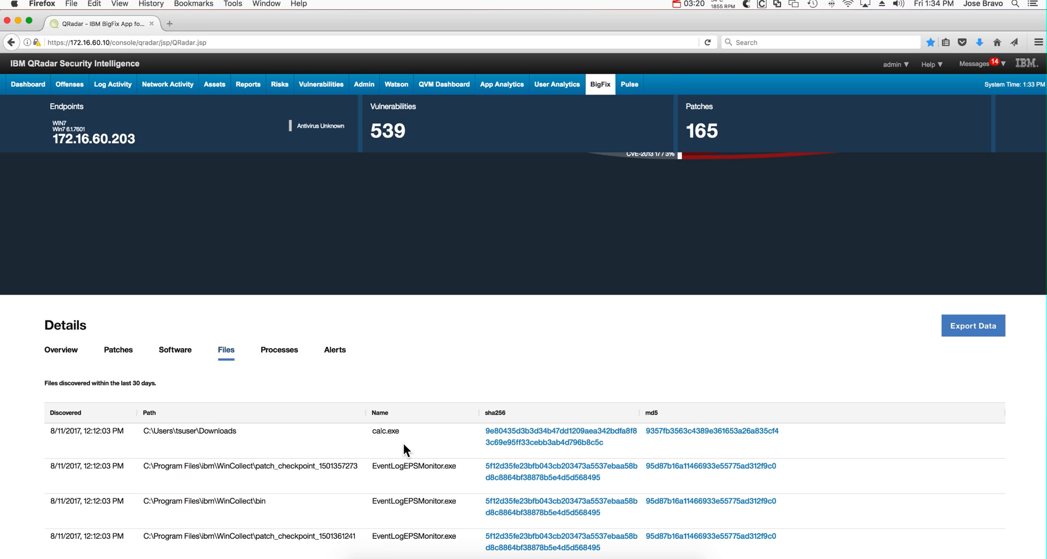
{"action": "mouse_move", "coordinate": [273, 445]}
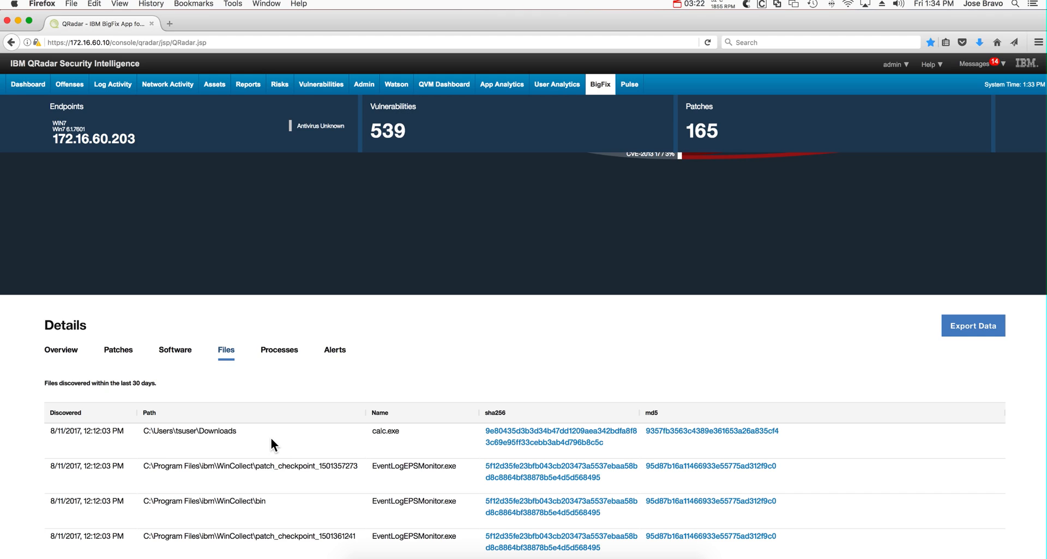
{"action": "mouse_move", "coordinate": [286, 441]}
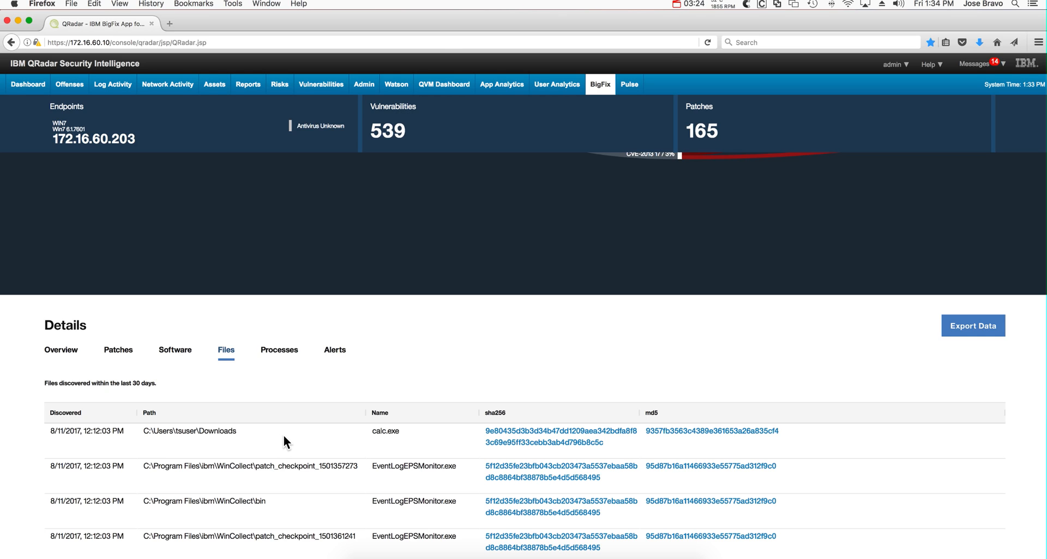
{"action": "mouse_move", "coordinate": [386, 451]}
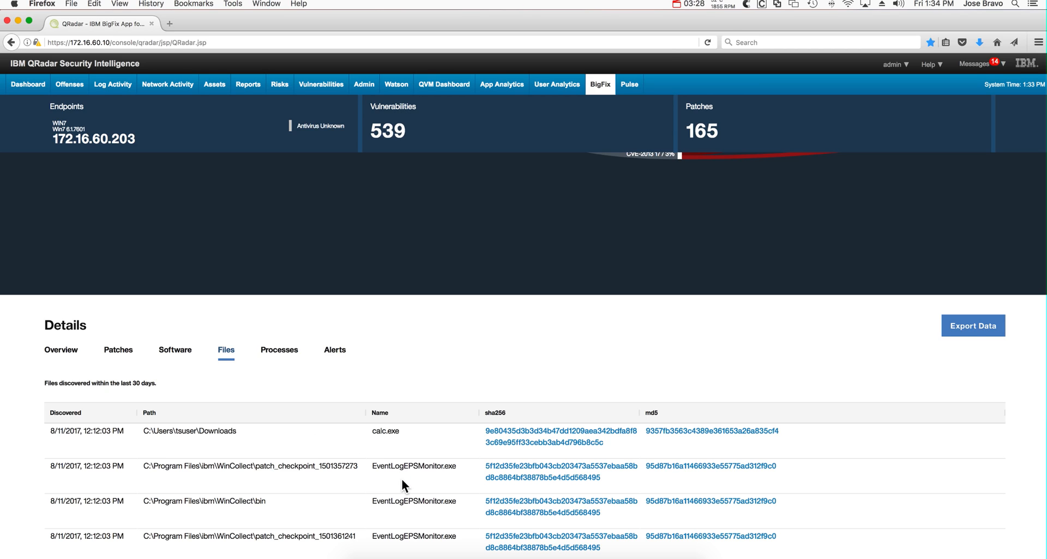
{"action": "mouse_move", "coordinate": [412, 536]}
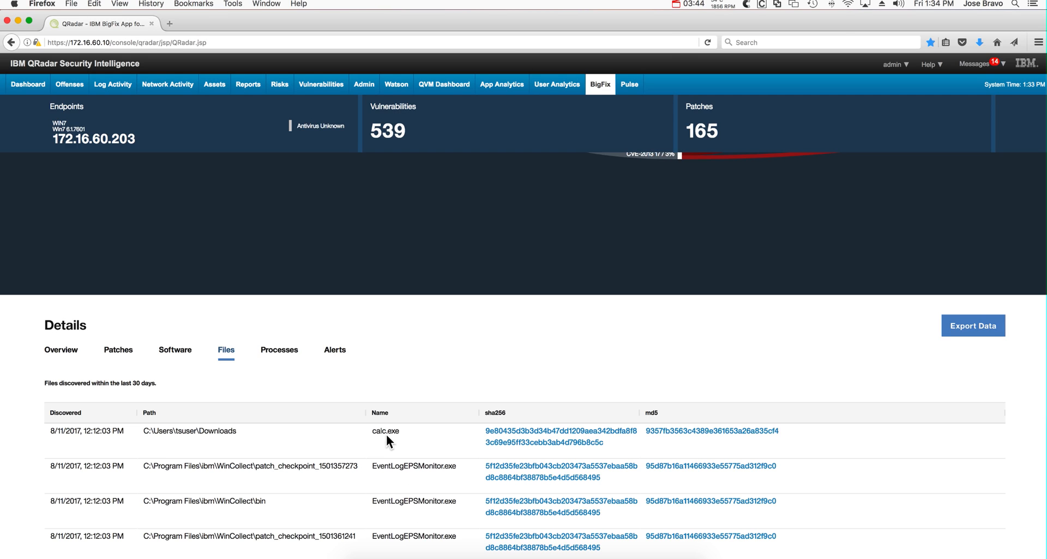
{"action": "mouse_move", "coordinate": [384, 439]}
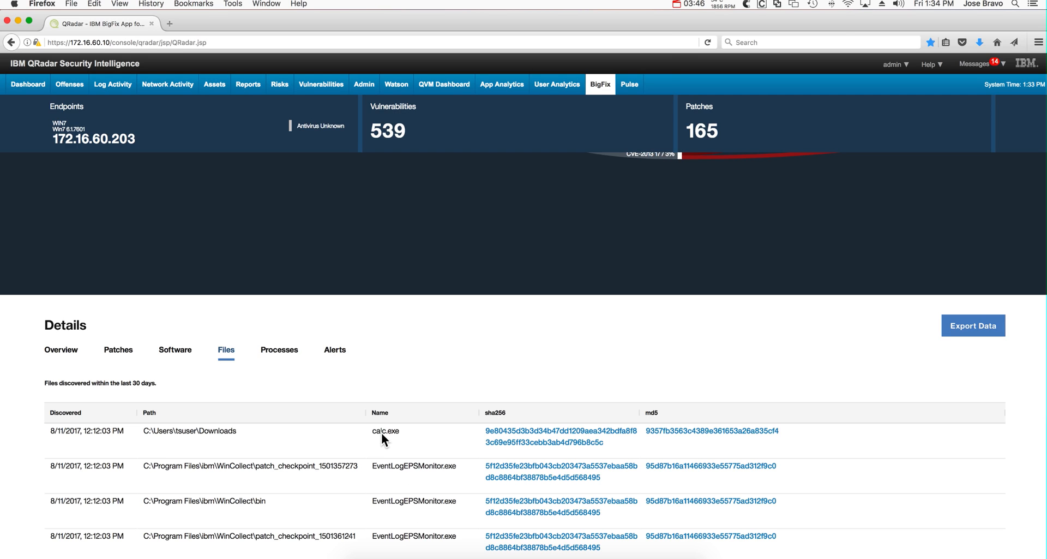
{"action": "mouse_move", "coordinate": [587, 452]}
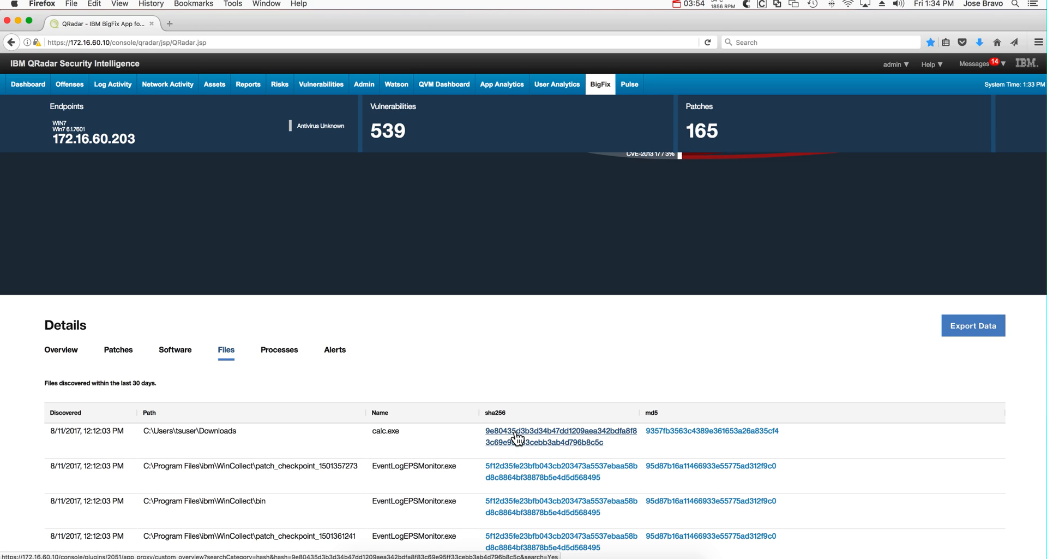
{"action": "mouse_move", "coordinate": [545, 450]}
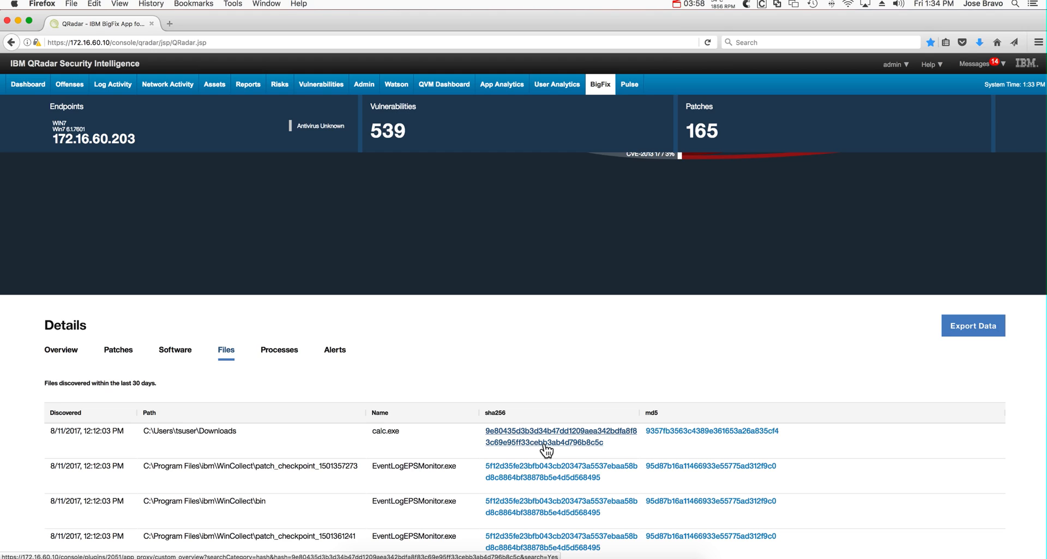
{"action": "mouse_move", "coordinate": [515, 429]}
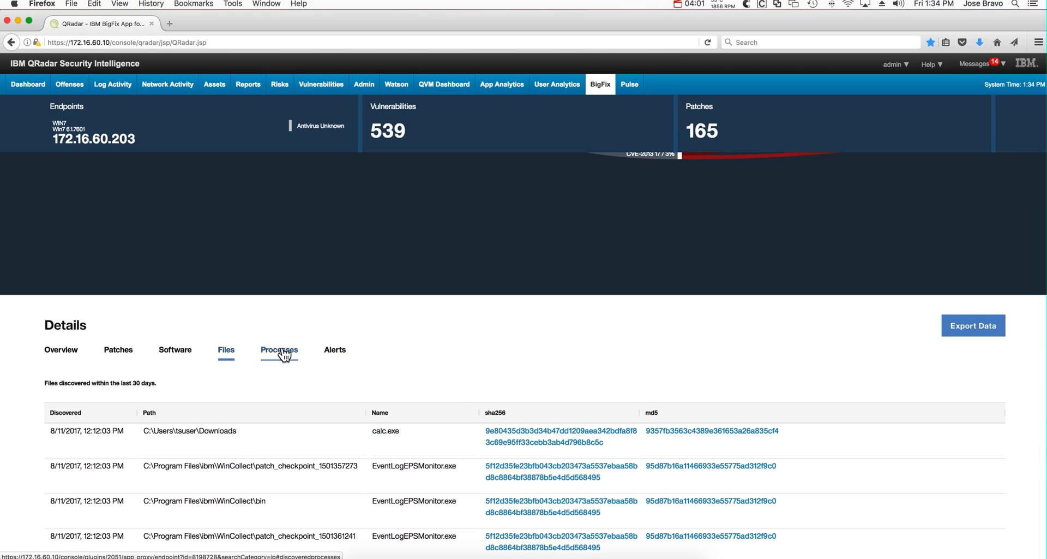
- List WIN7's discovered processes with first/last use and total runs, down to calc.exe
{"action": "left_click", "coordinate": [278, 350]}
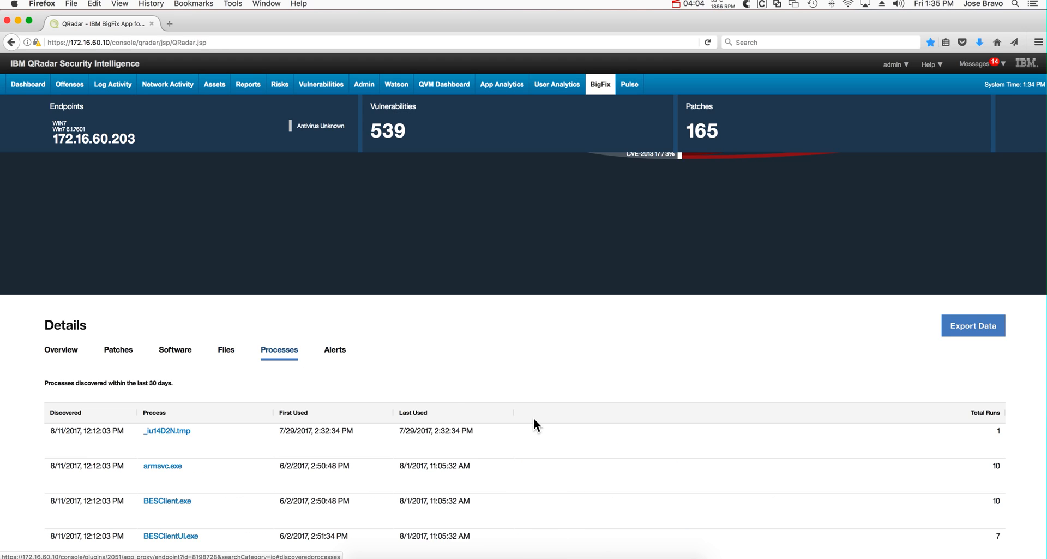
{"action": "mouse_move", "coordinate": [255, 441]}
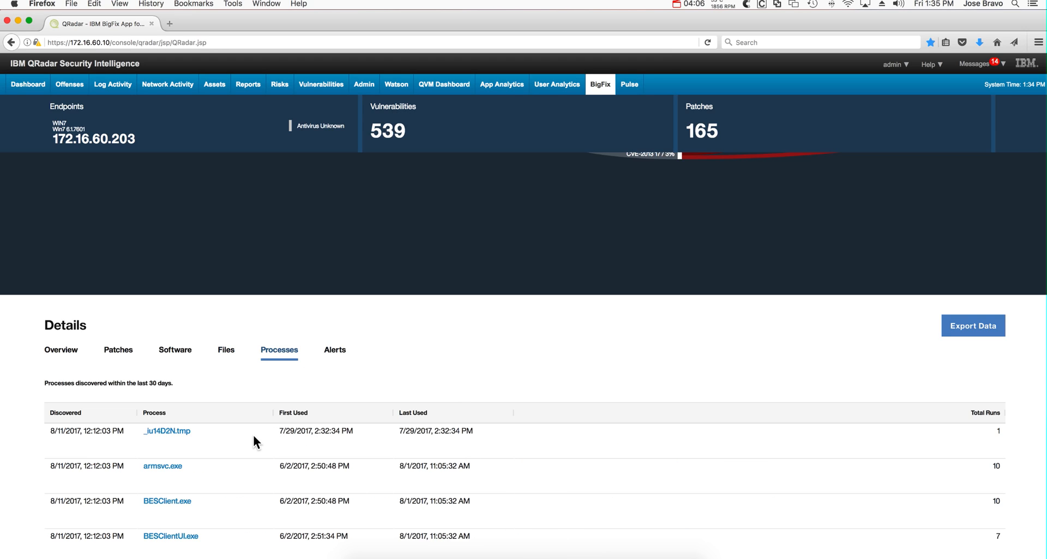
{"action": "scroll", "scroll_direction": "down", "scroll_amount": 3}
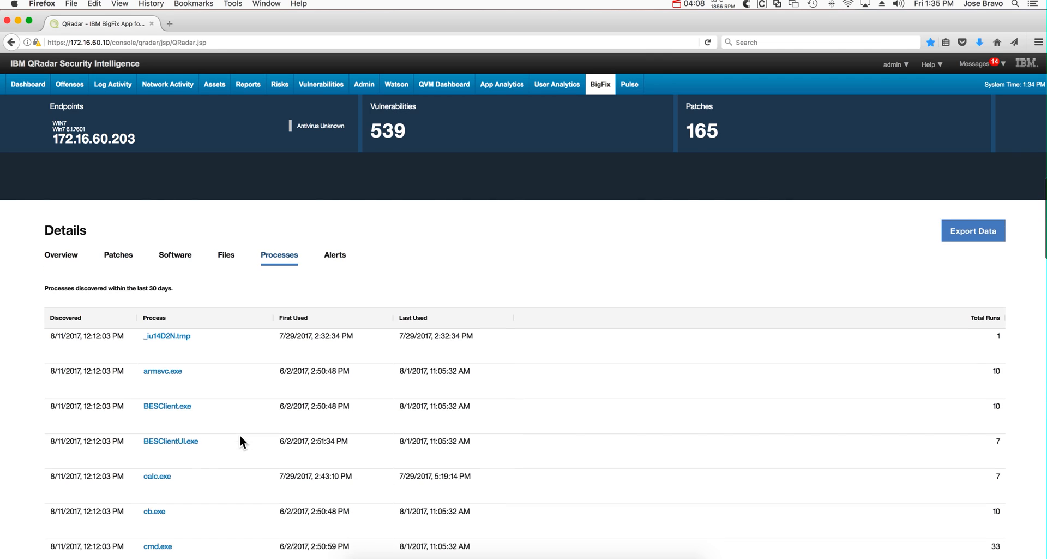
{"action": "scroll", "scroll_direction": "down", "scroll_amount": 3}
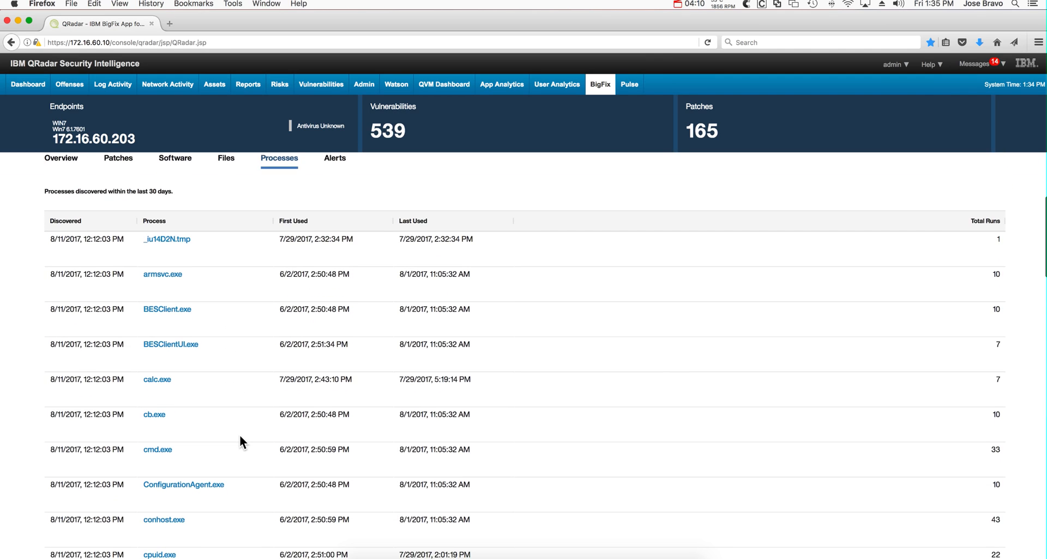
{"action": "mouse_move", "coordinate": [176, 407]}
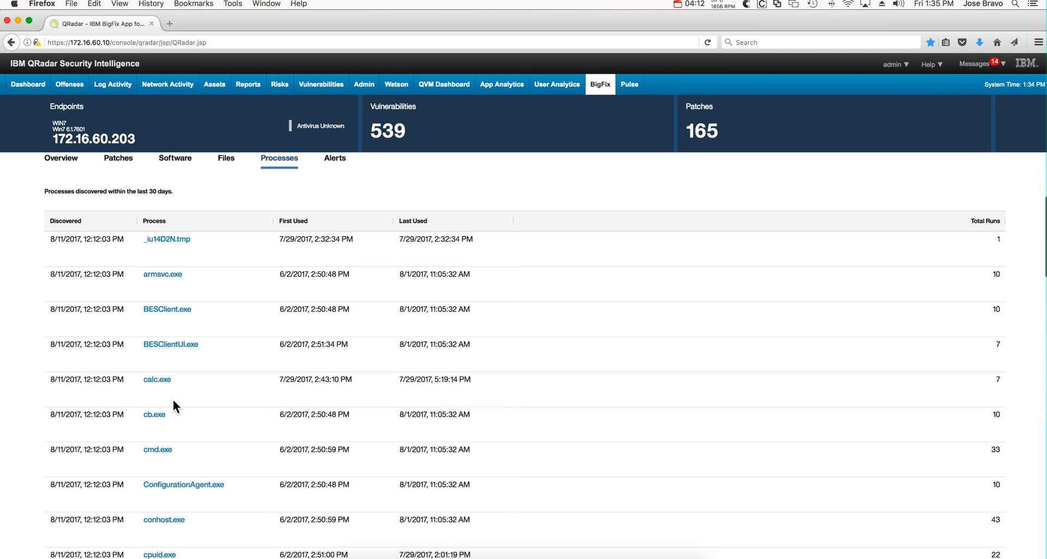
{"action": "mouse_move", "coordinate": [153, 391]}
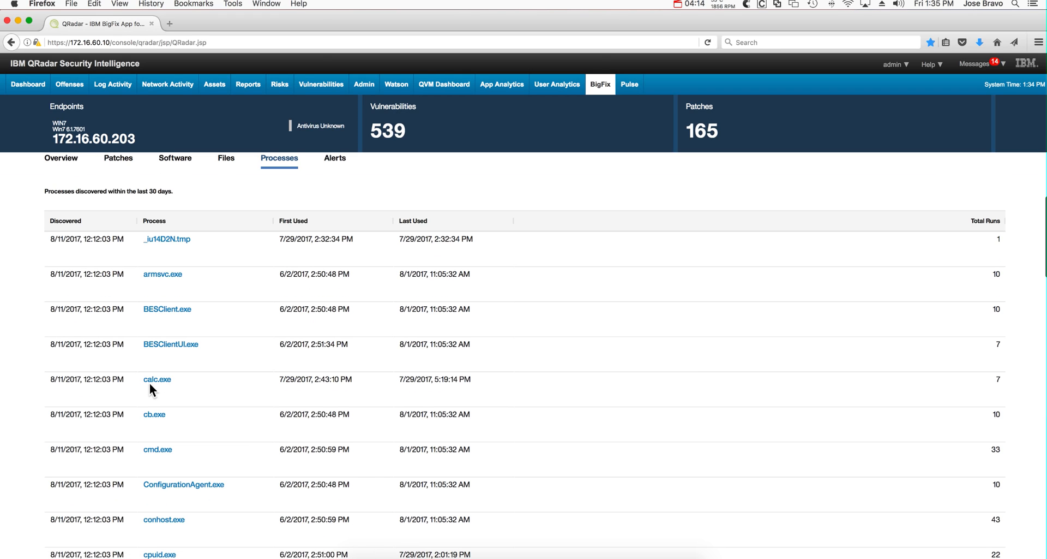
{"action": "mouse_move", "coordinate": [160, 393]}
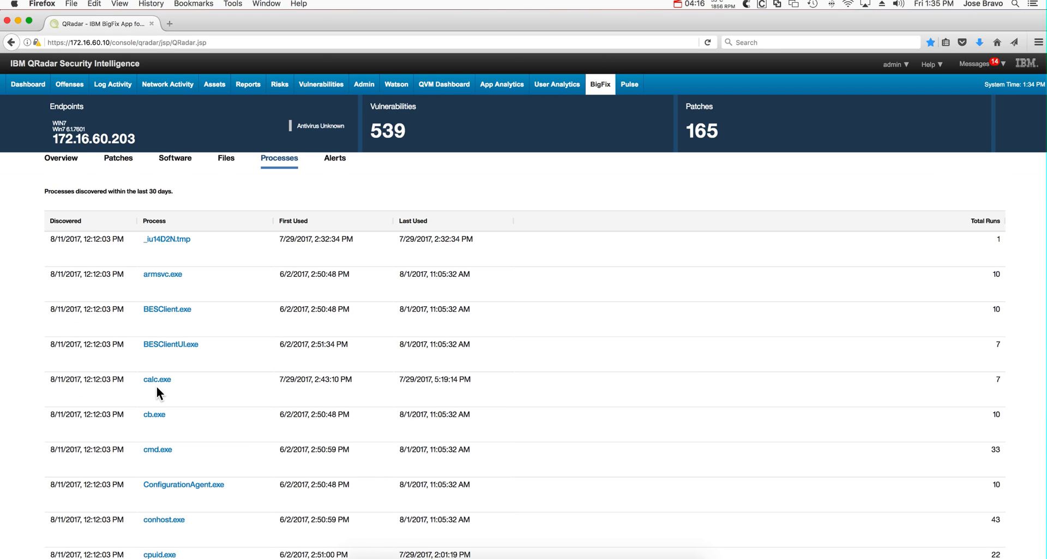
{"action": "mouse_move", "coordinate": [111, 397]}
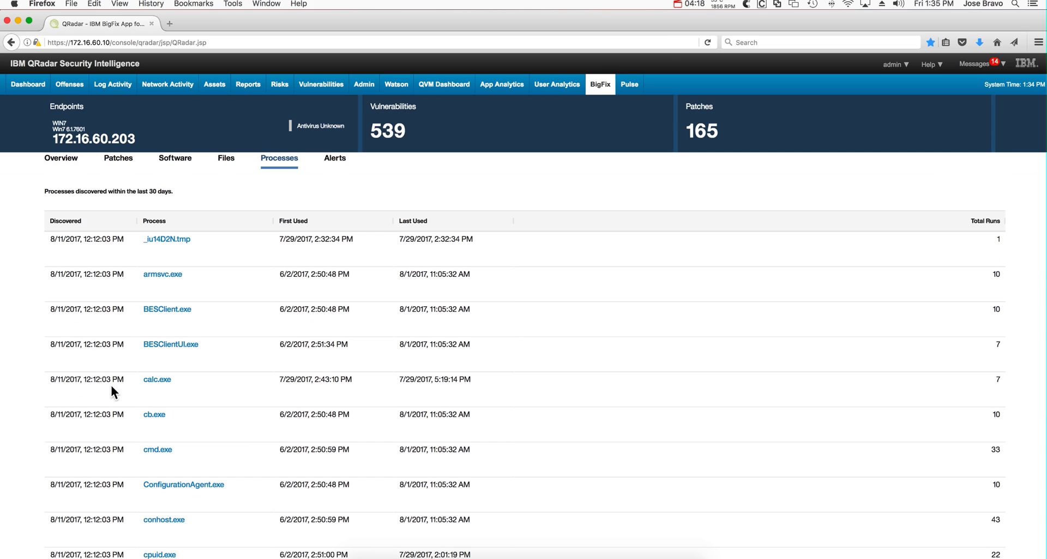
{"action": "mouse_move", "coordinate": [79, 389]}
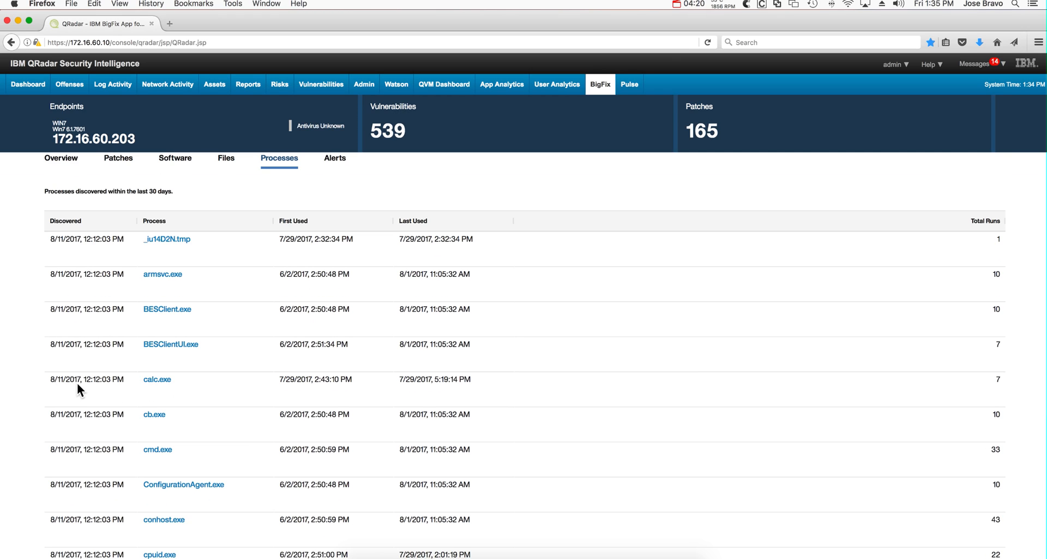
{"action": "mouse_move", "coordinate": [122, 411]}
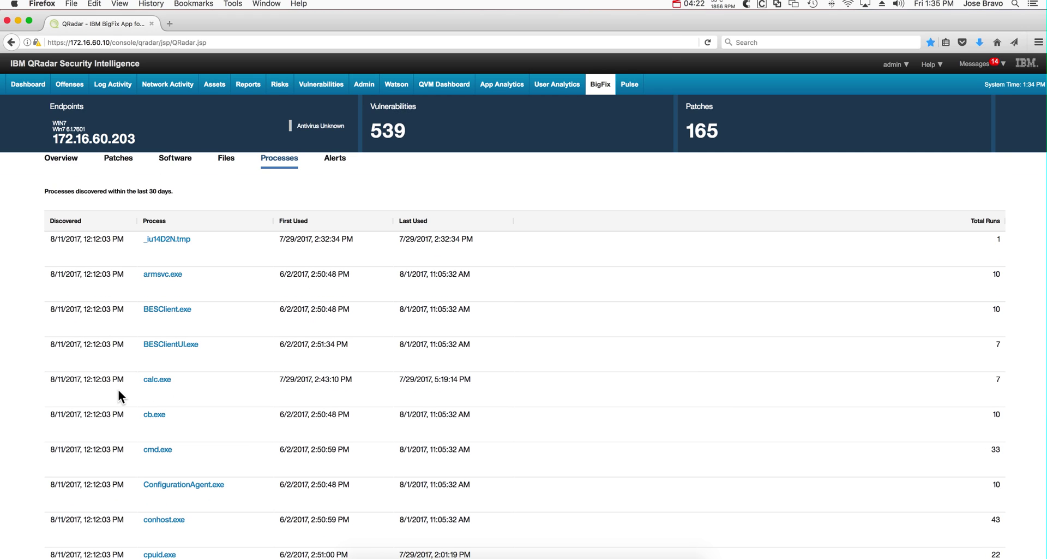
{"action": "mouse_move", "coordinate": [199, 402]}
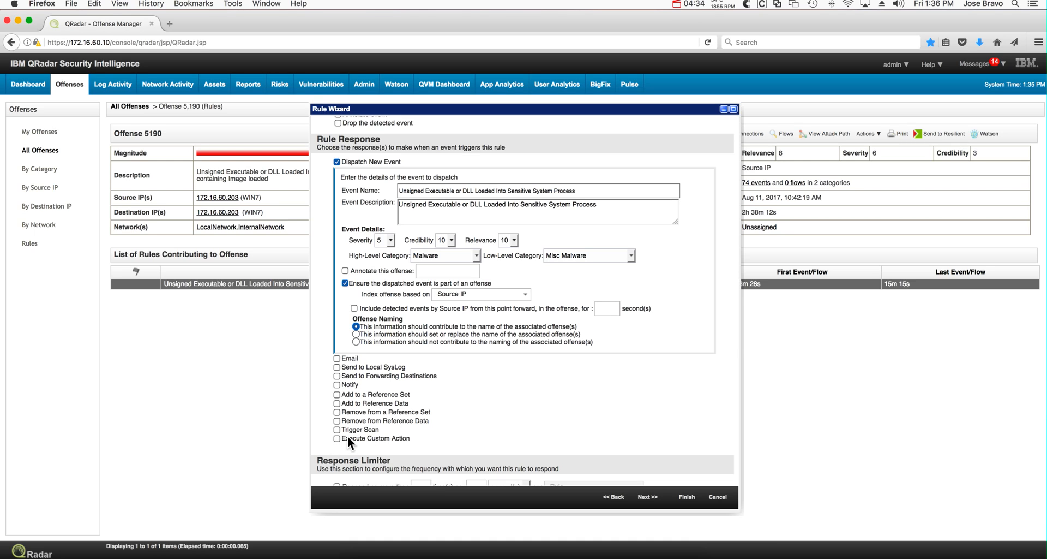
- Enable Execute Custom Action in the rule response so BigFixQuarantine can be chosen
{"action": "left_click", "coordinate": [336, 439]}
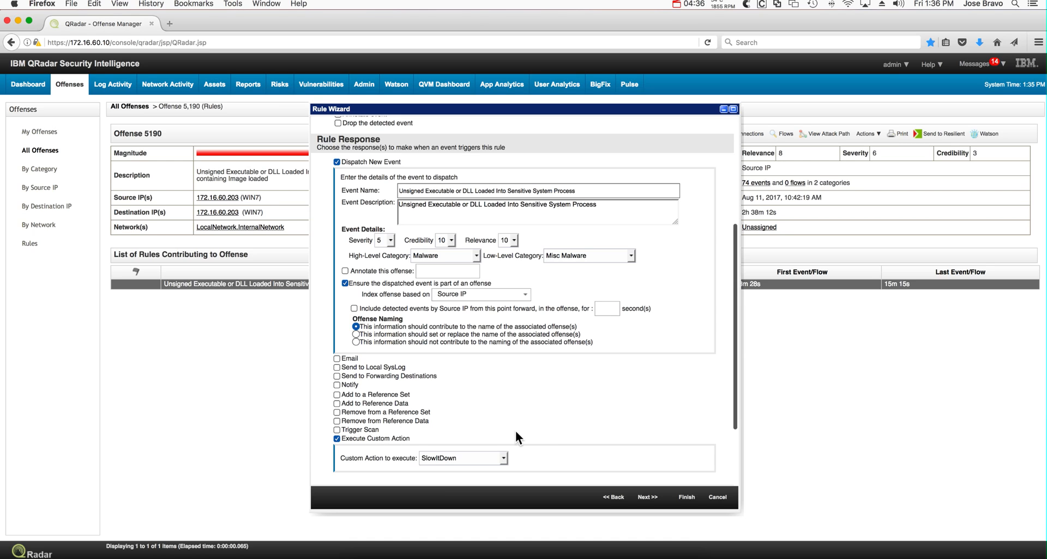
{"action": "mouse_move", "coordinate": [574, 427]}
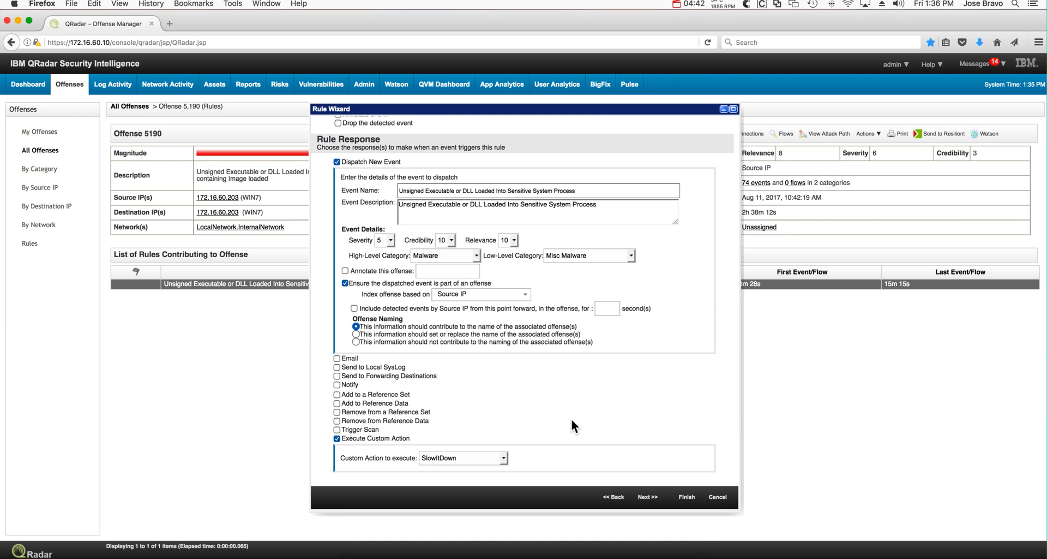
{"action": "mouse_move", "coordinate": [507, 473]}
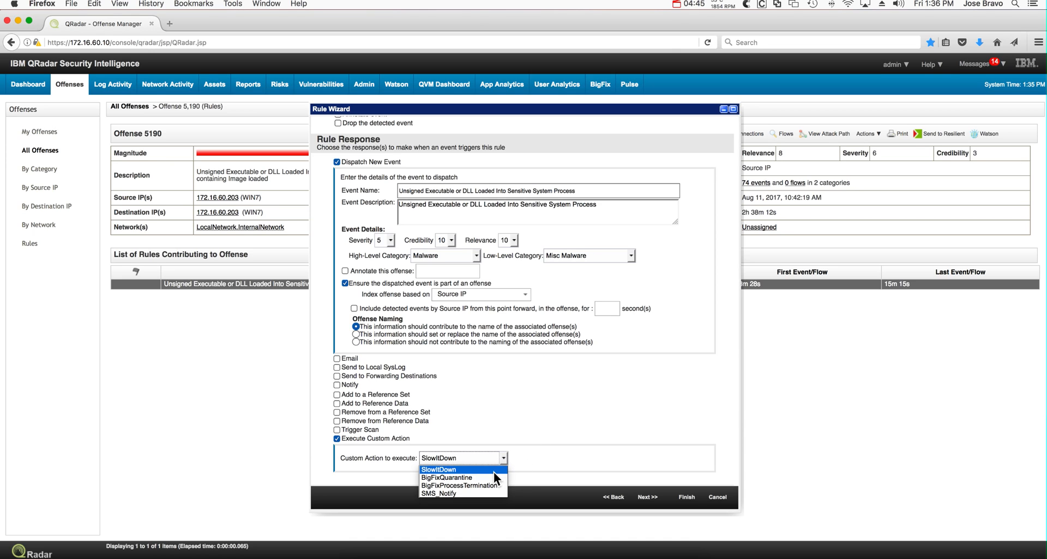
{"action": "mouse_move", "coordinate": [492, 477]}
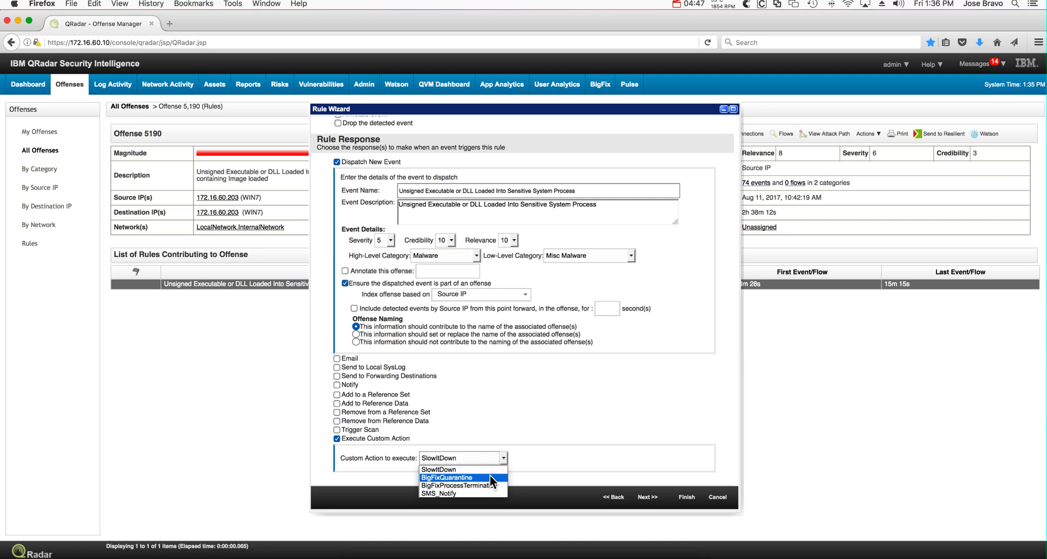